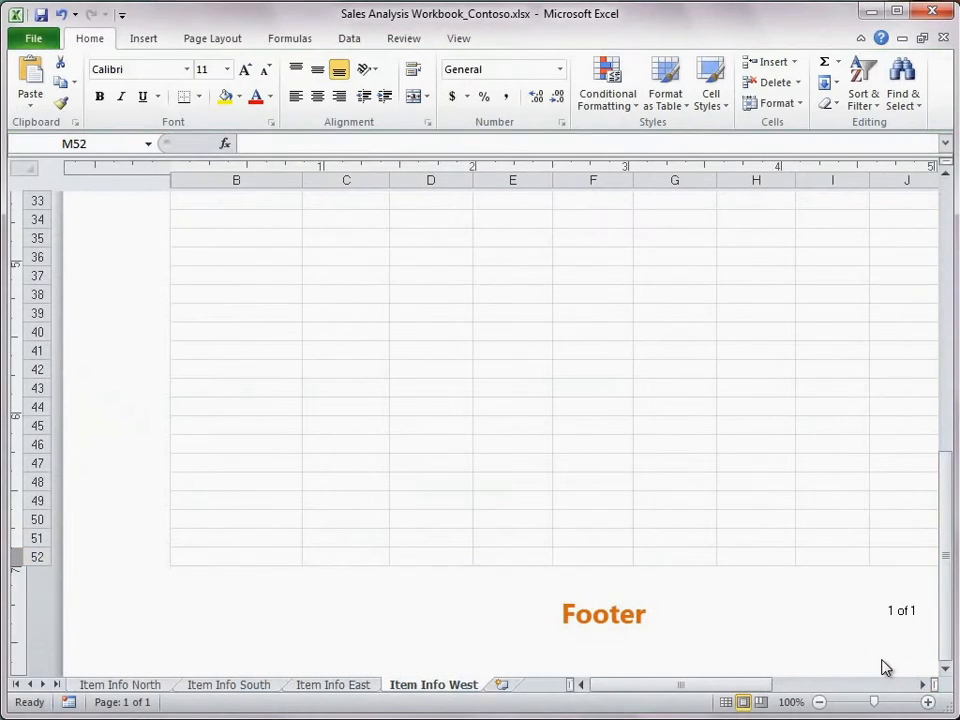
Select the Item Info sheet tabs in turn, ending back on Item Info North ungrouped.
click(932, 684)
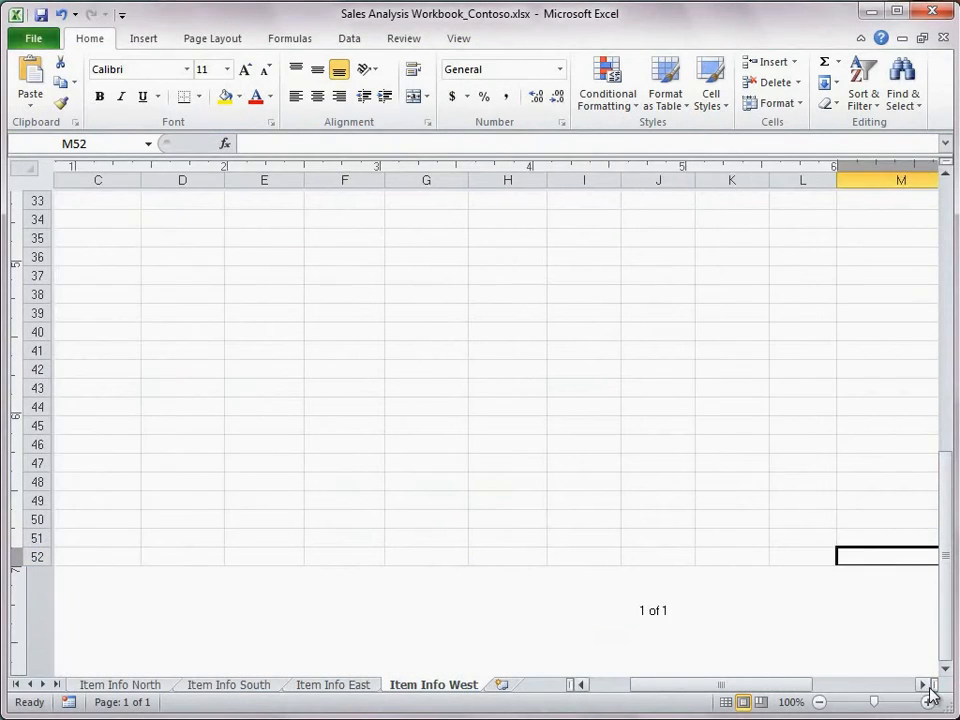
click(120, 684)
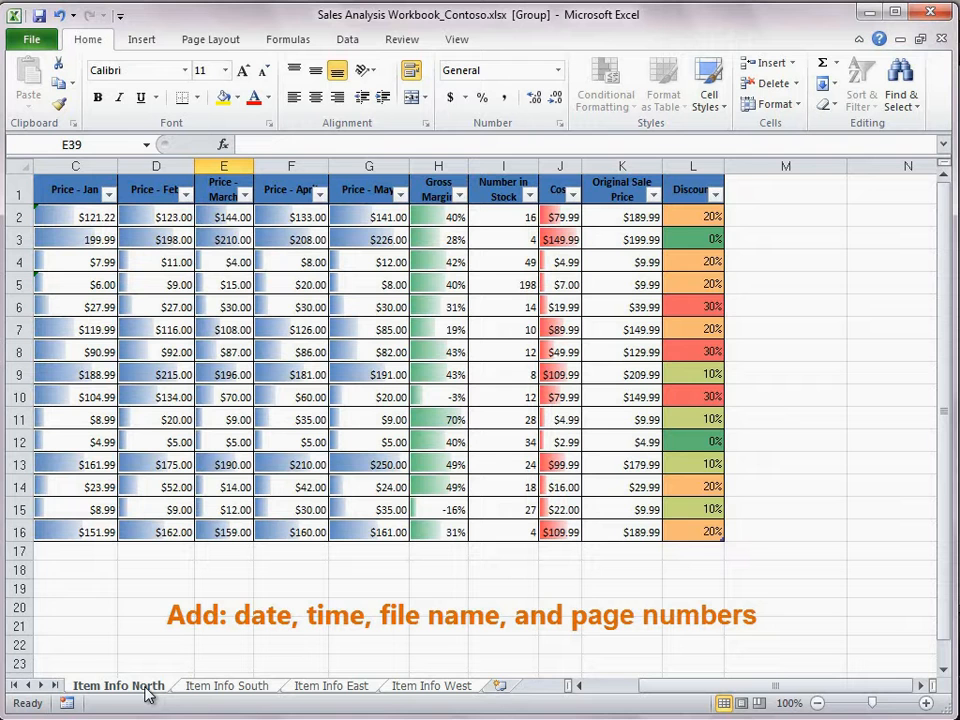
mouse_move(210, 694)
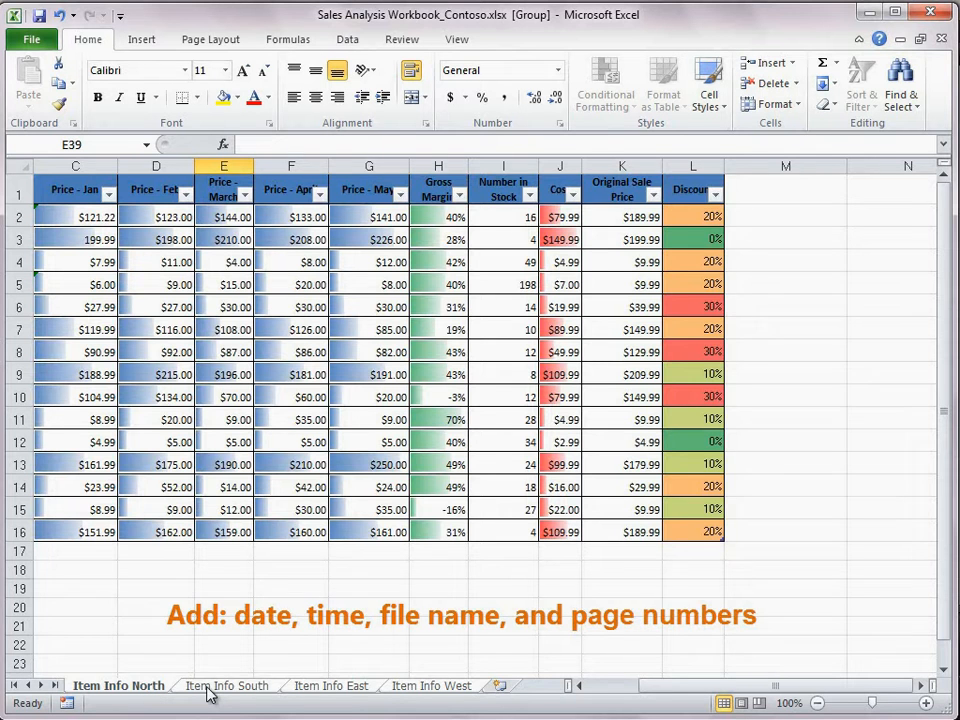
click(332, 684)
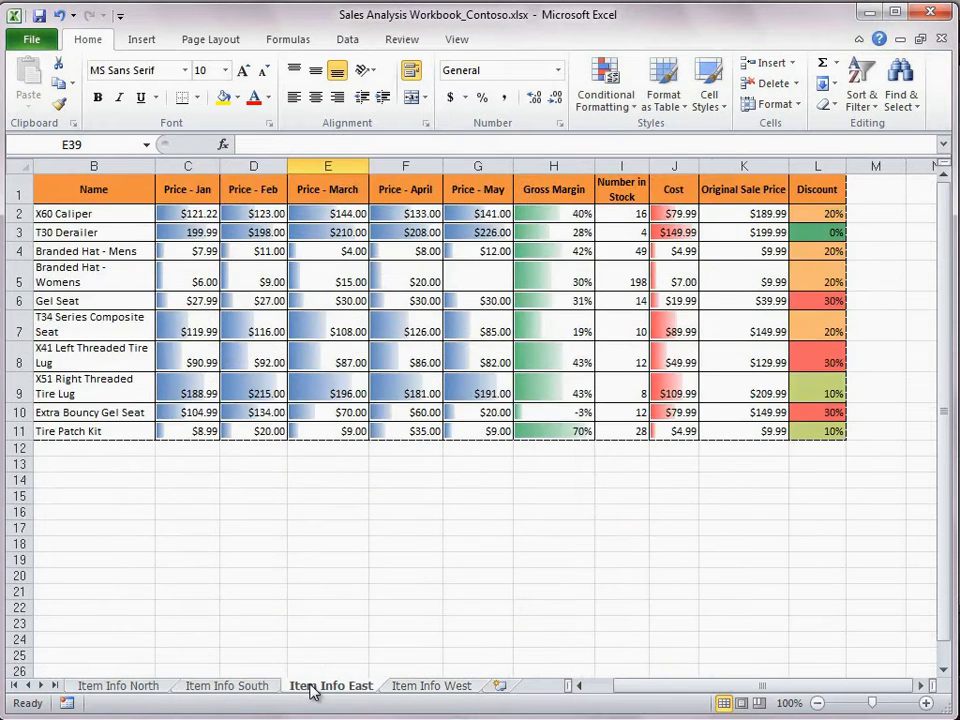
click(432, 684)
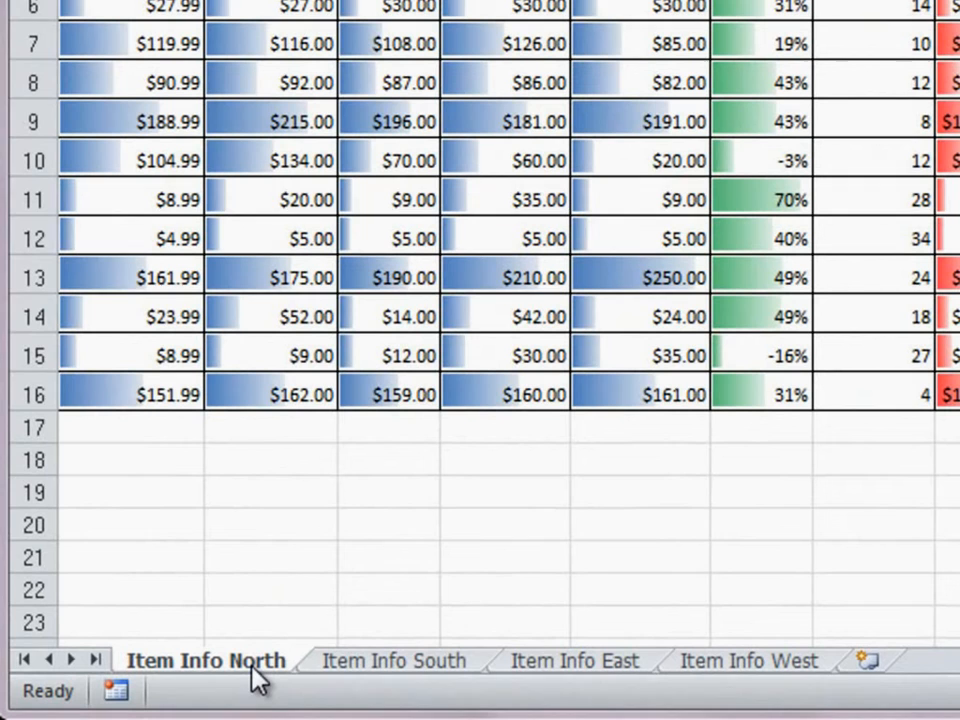
mouse_move(388, 670)
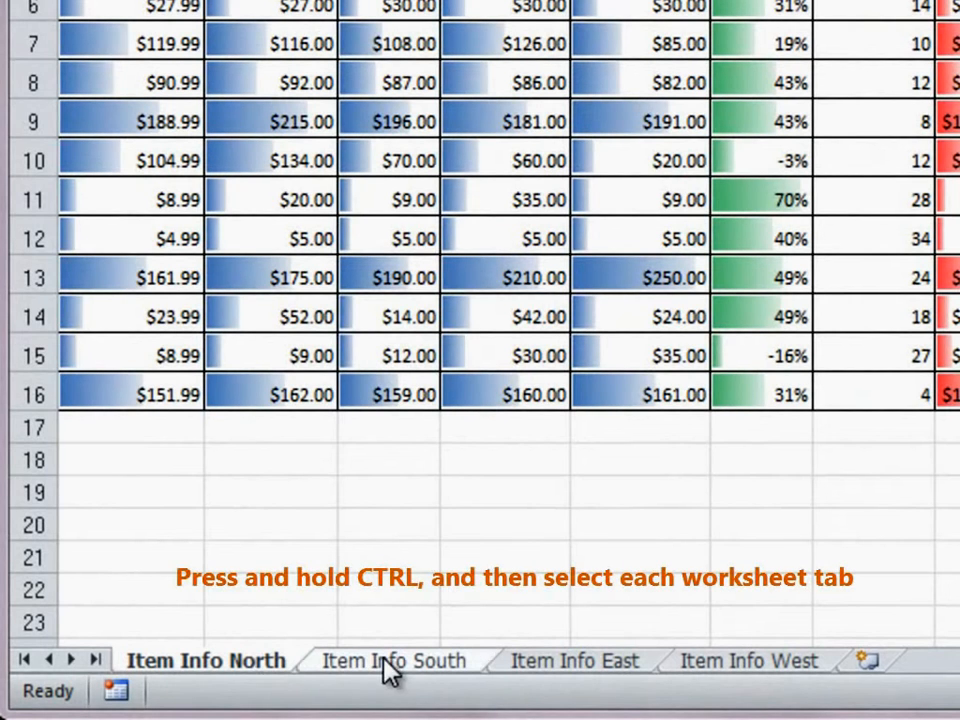
mouse_move(752, 668)
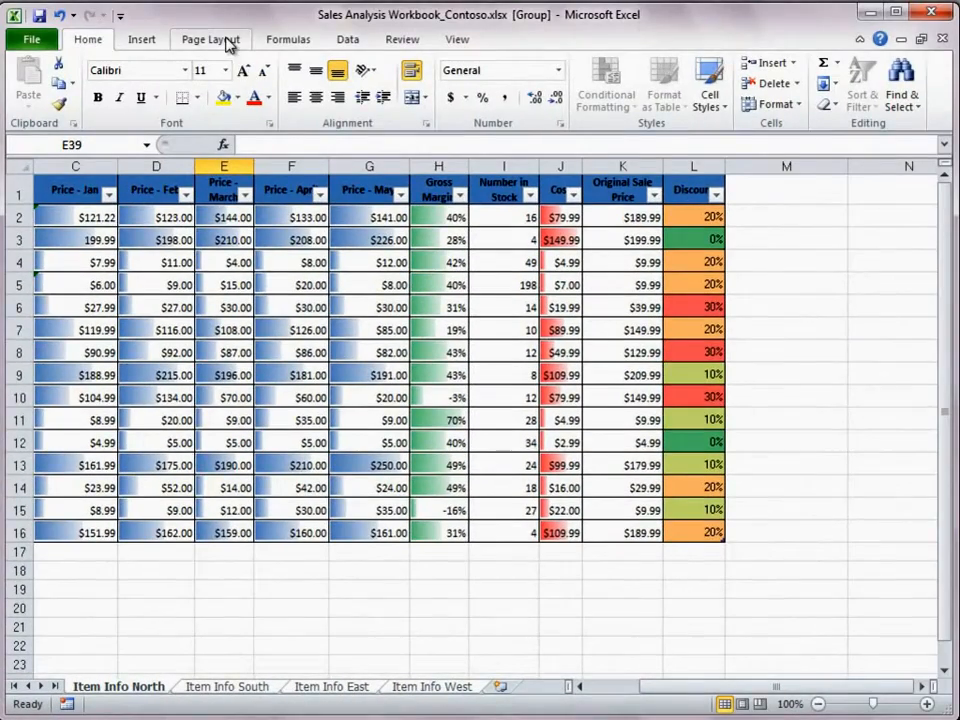
Show the Header/Footer settings in Page Setup for the grouped sheets.
click(212, 40)
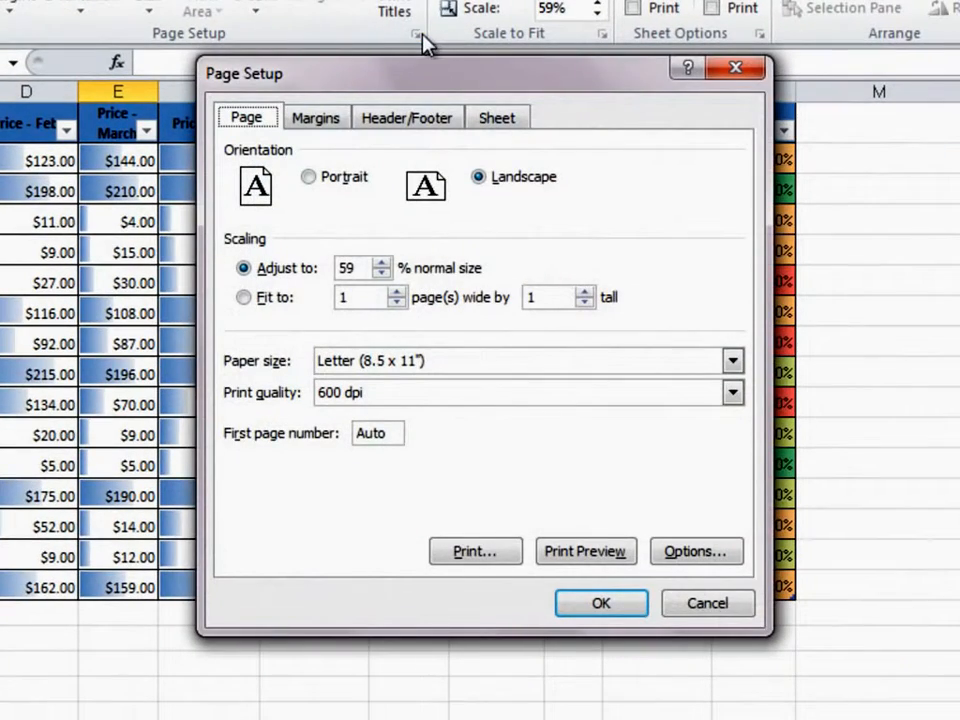
click(406, 116)
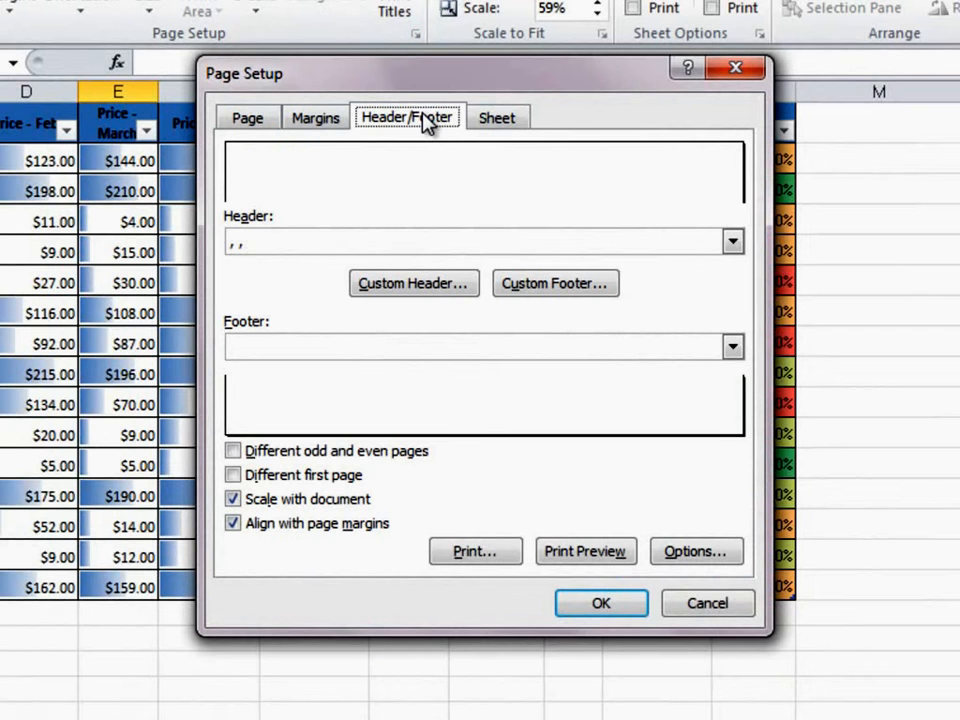
mouse_move(412, 284)
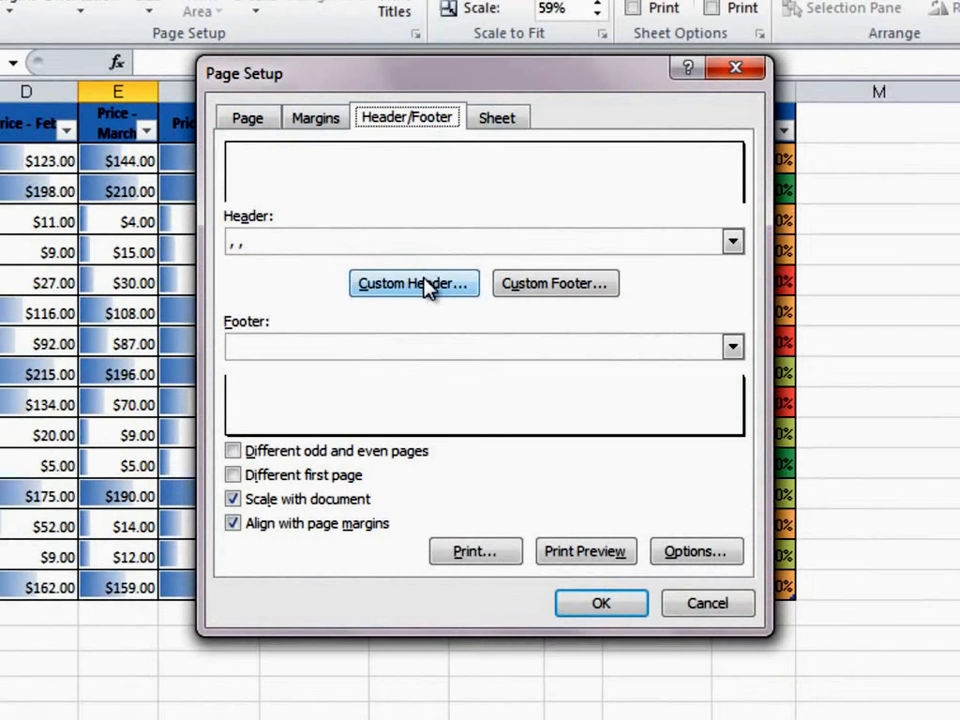
Build a custom header with date left, file name centre and time right.
click(412, 284)
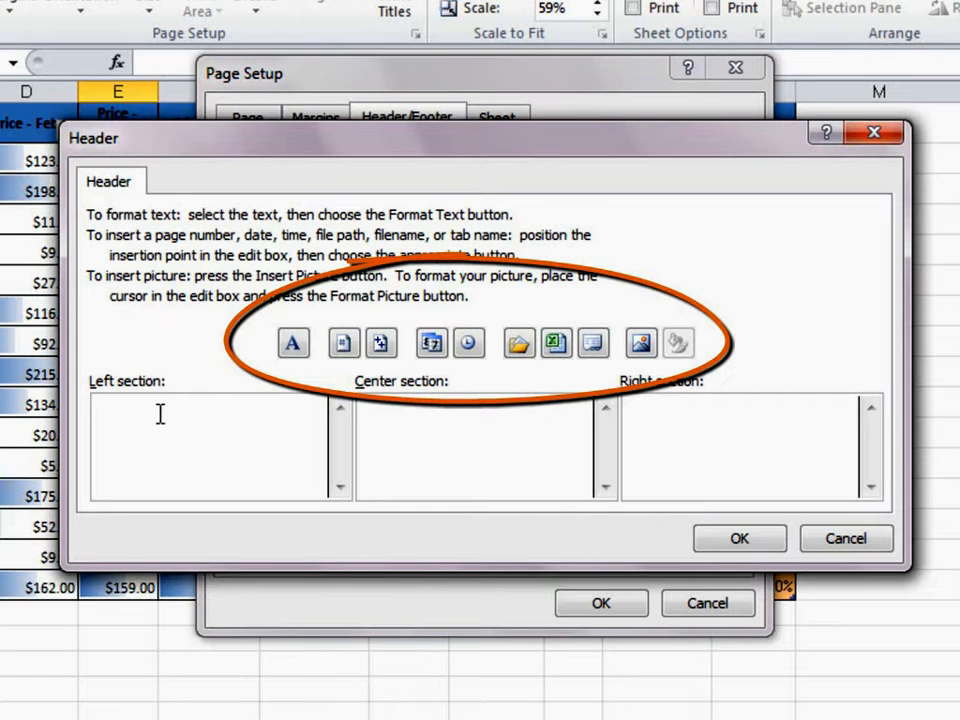
mouse_move(380, 344)
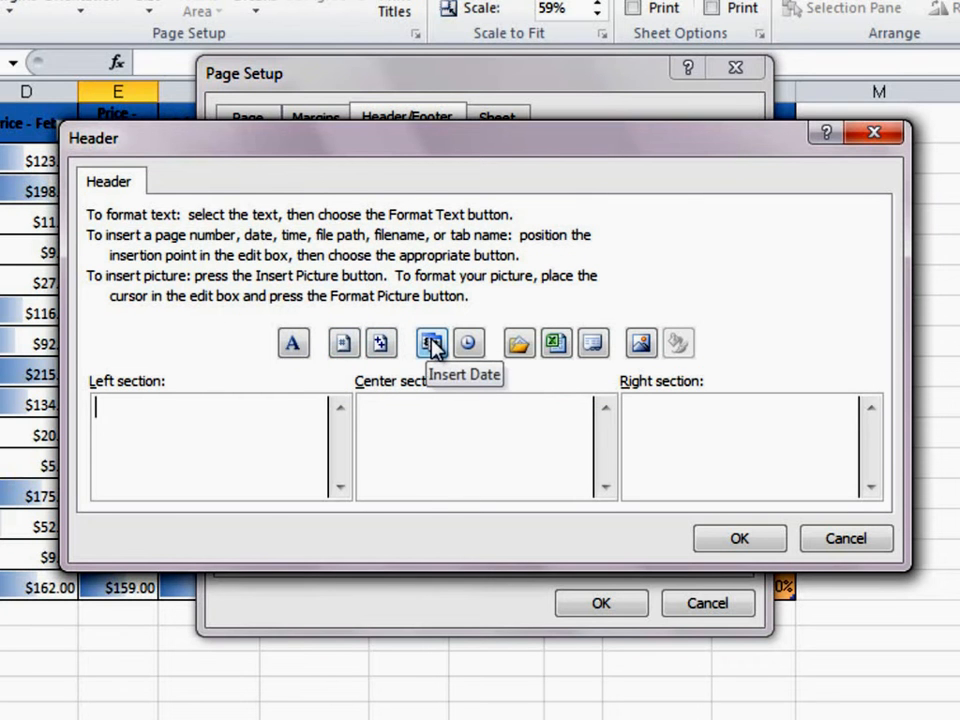
click(432, 344)
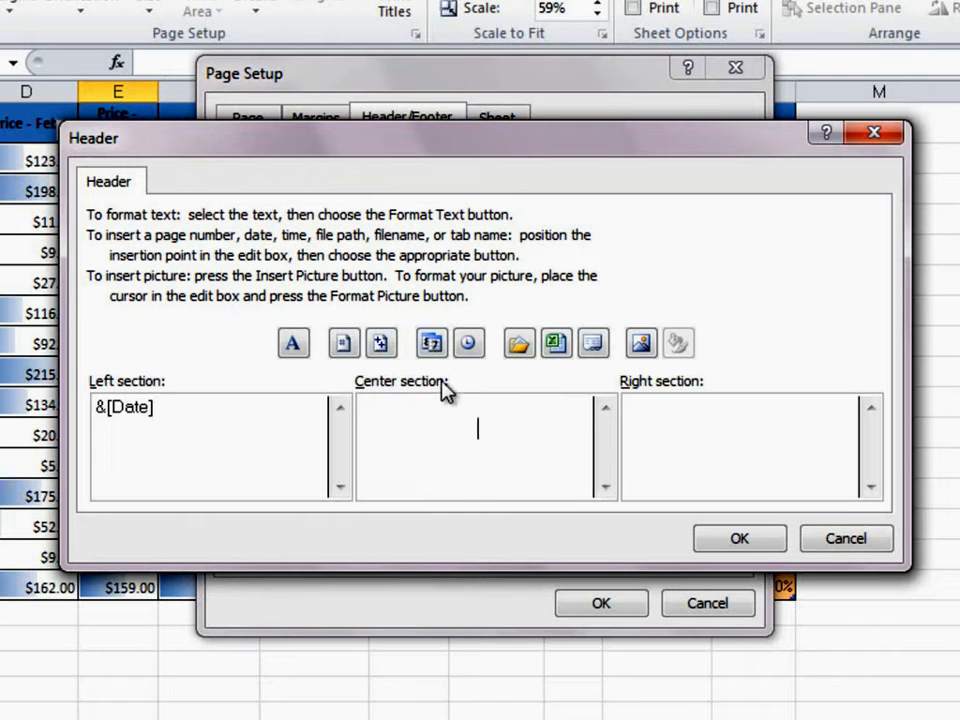
mouse_move(556, 344)
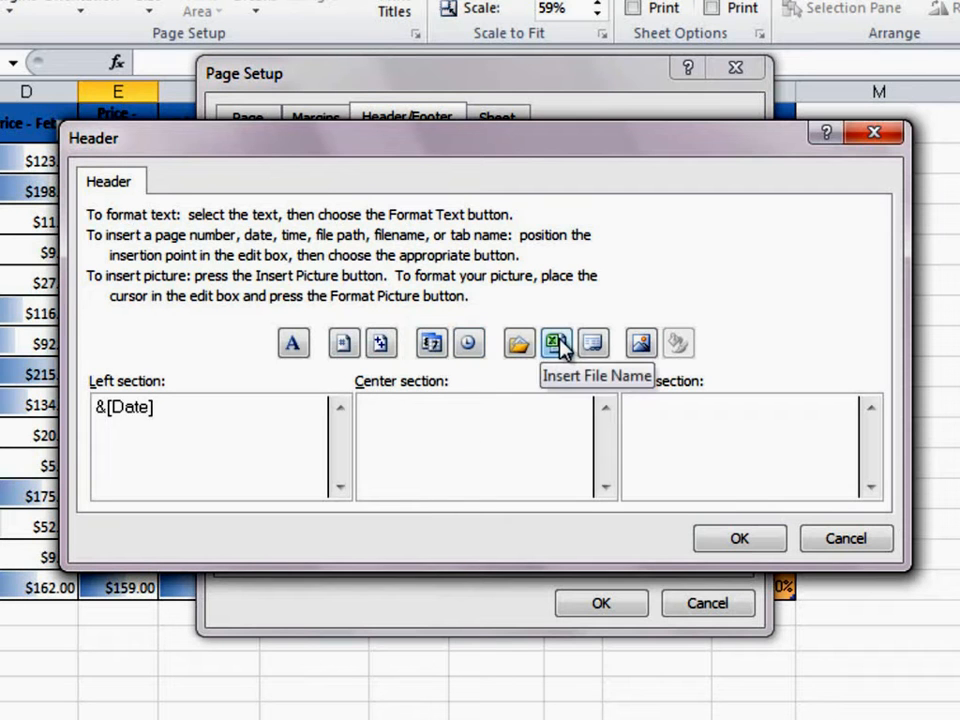
click(556, 344)
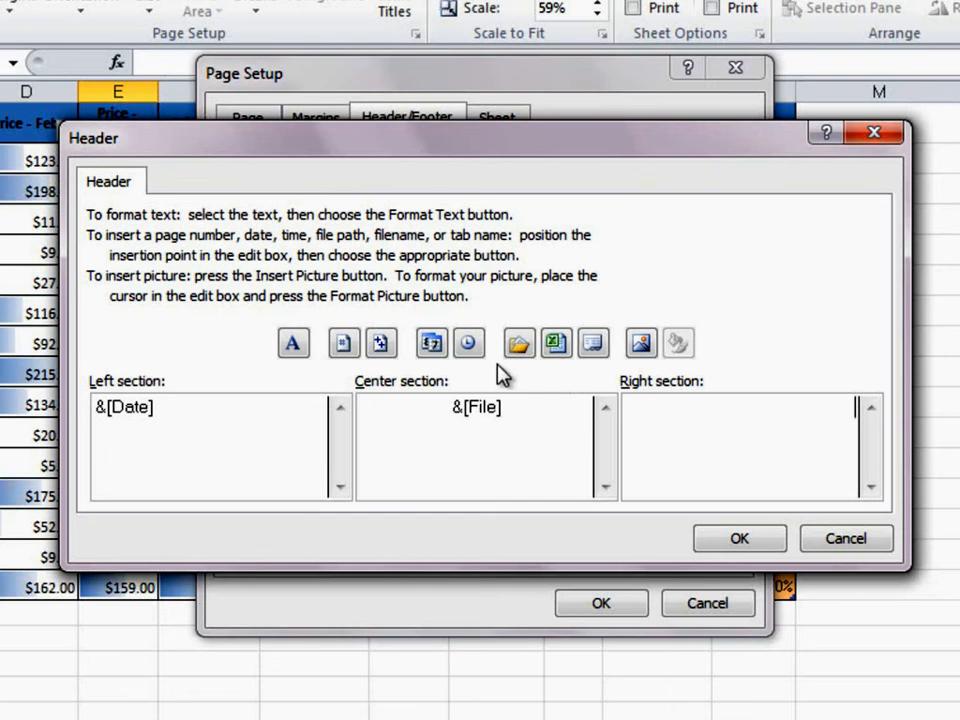
mouse_move(468, 344)
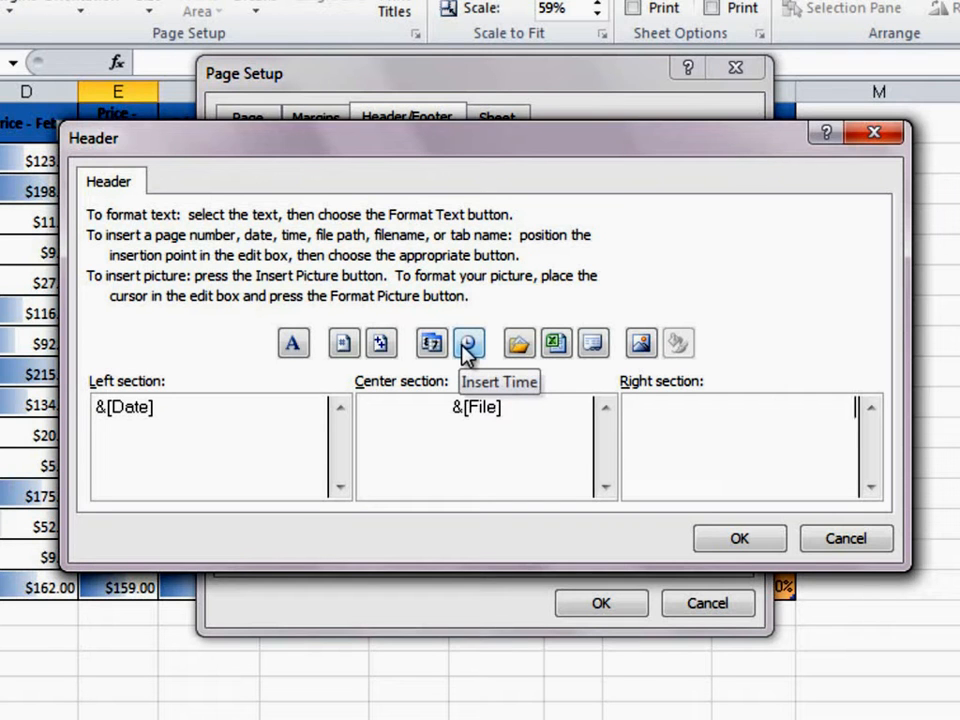
click(468, 344)
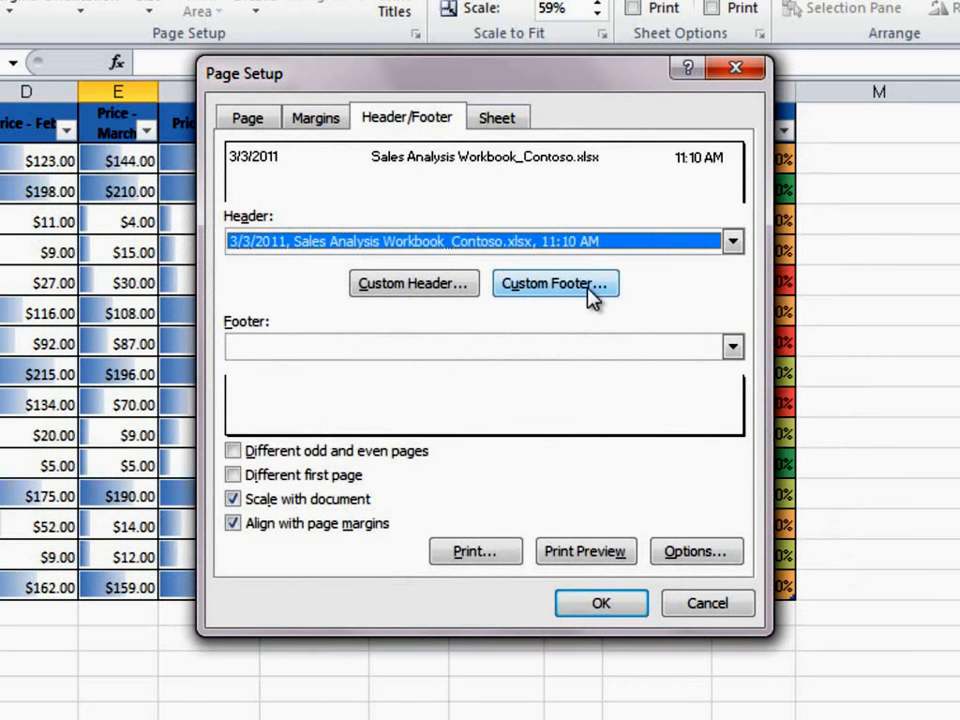
Build a centred custom footer reading page number 'of' total pages and confirm it.
click(556, 284)
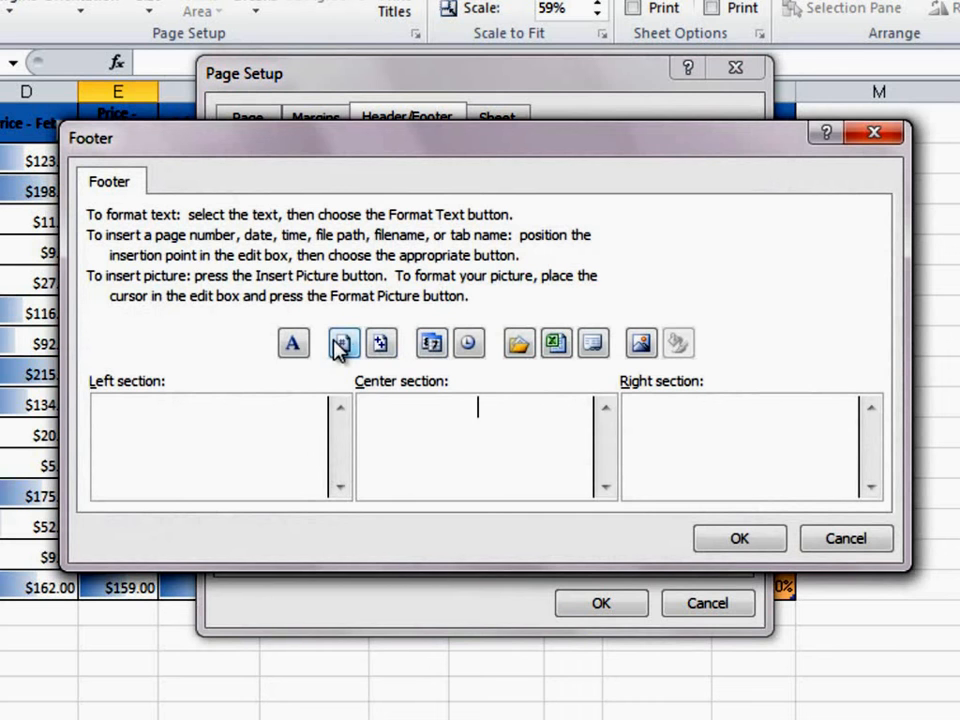
click(344, 344)
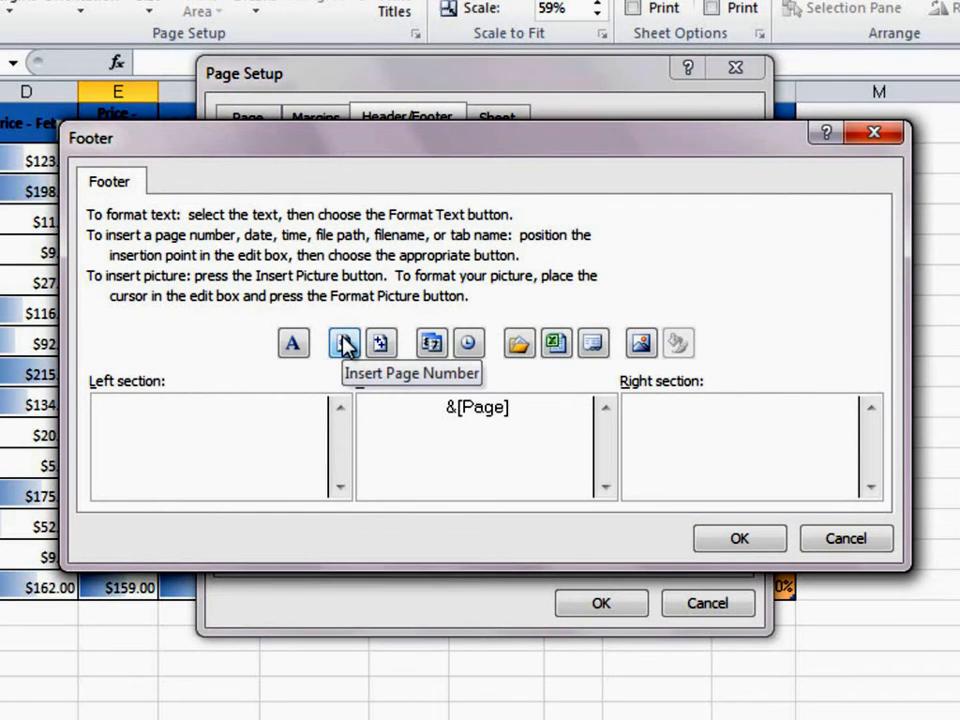
text(of)
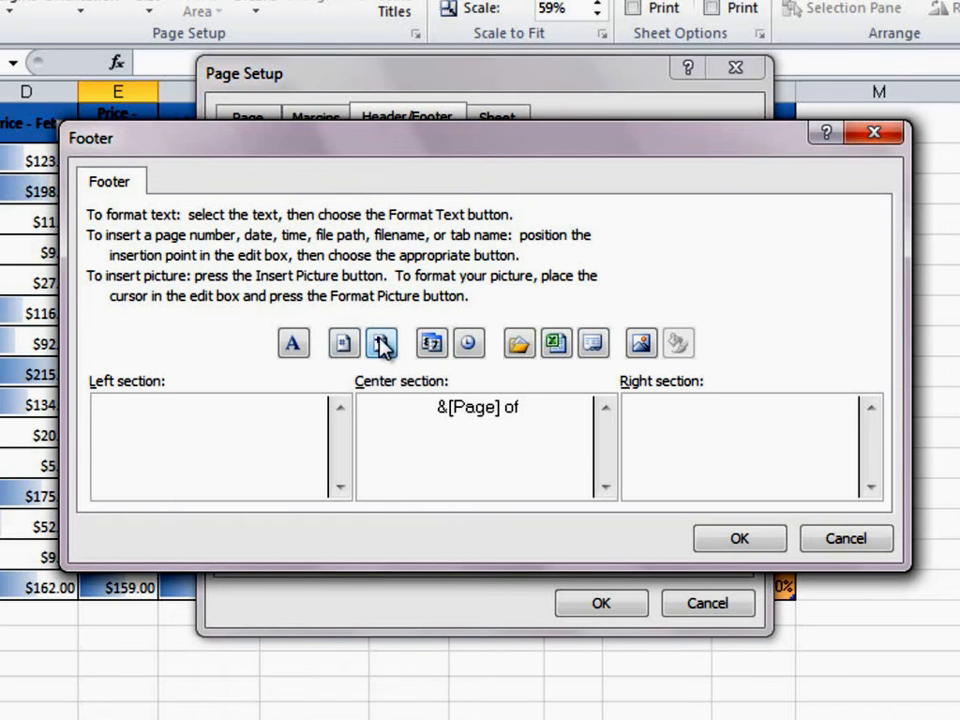
click(380, 344)
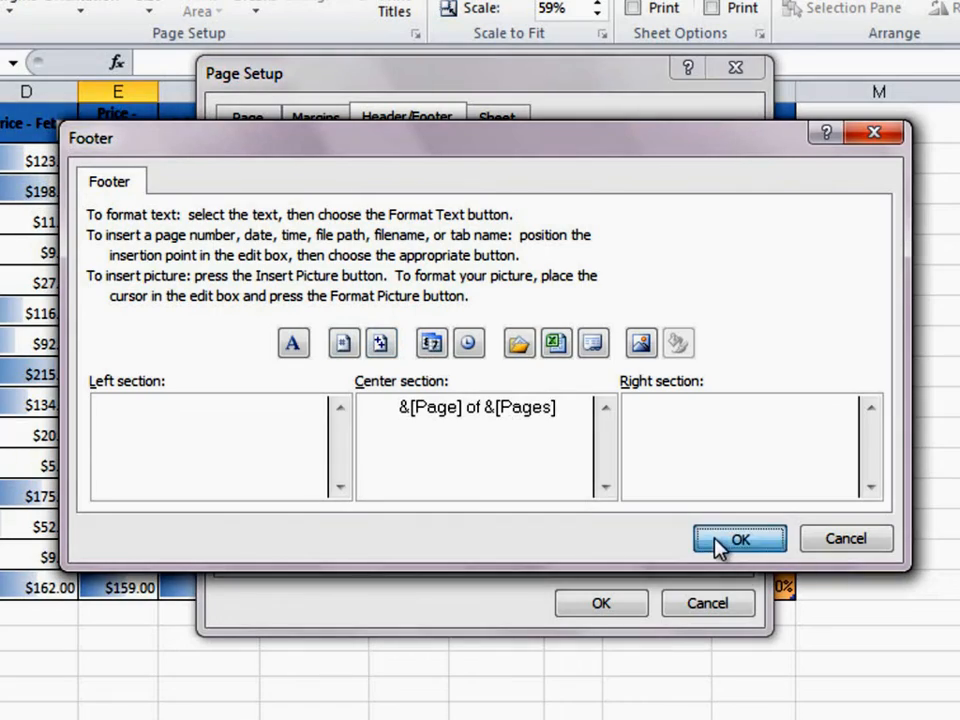
click(740, 538)
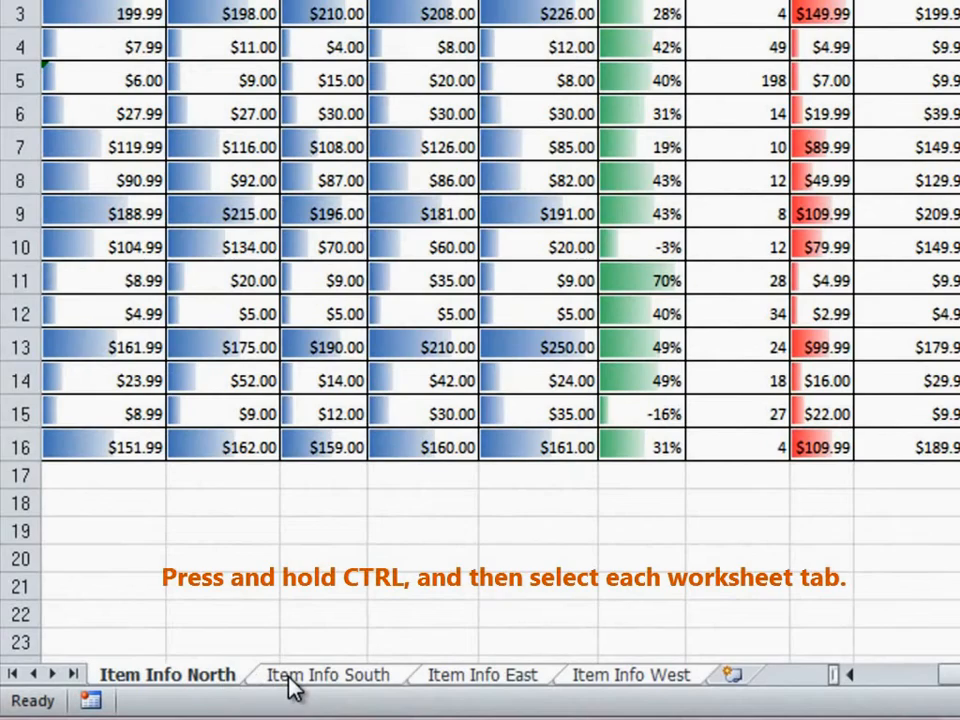
mouse_move(624, 688)
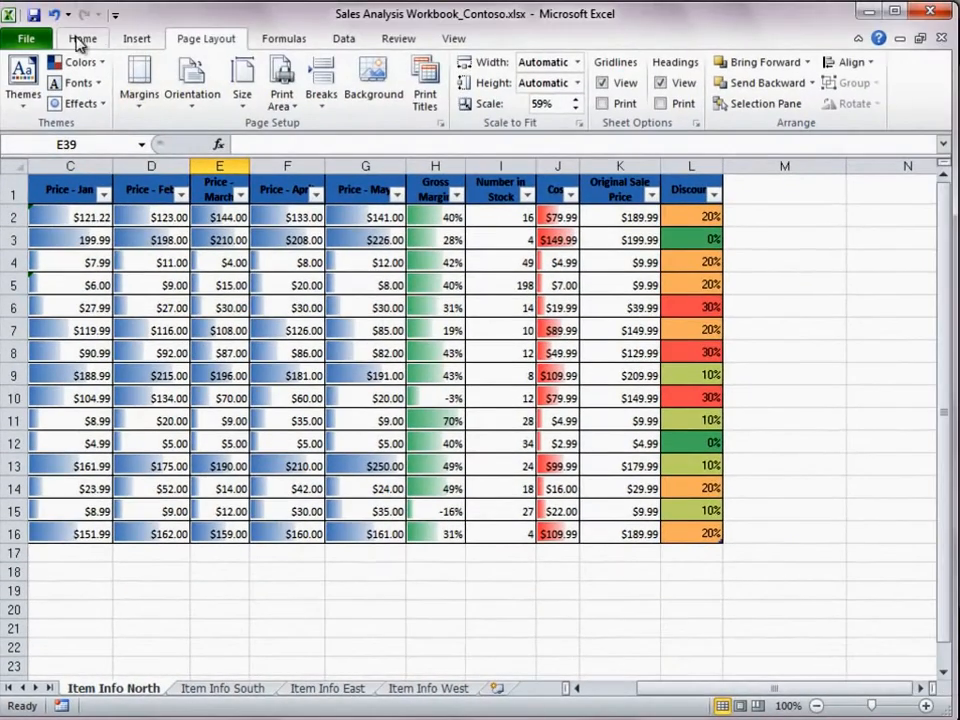
Bring up the Print Preview of the grouped Item Info sheets via File > Print.
click(26, 38)
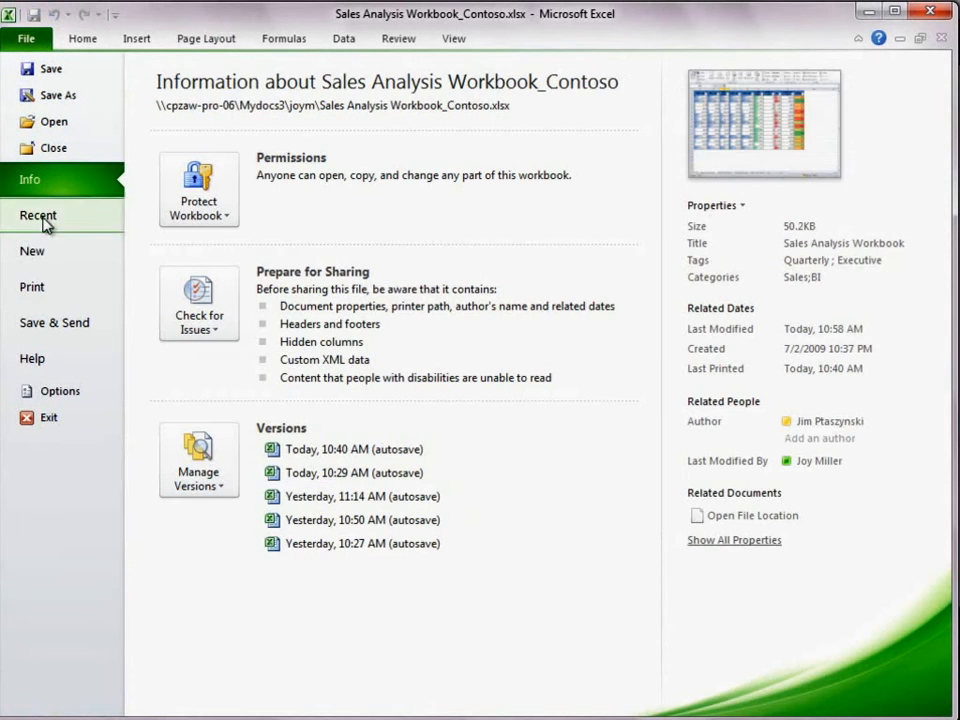
click(32, 288)
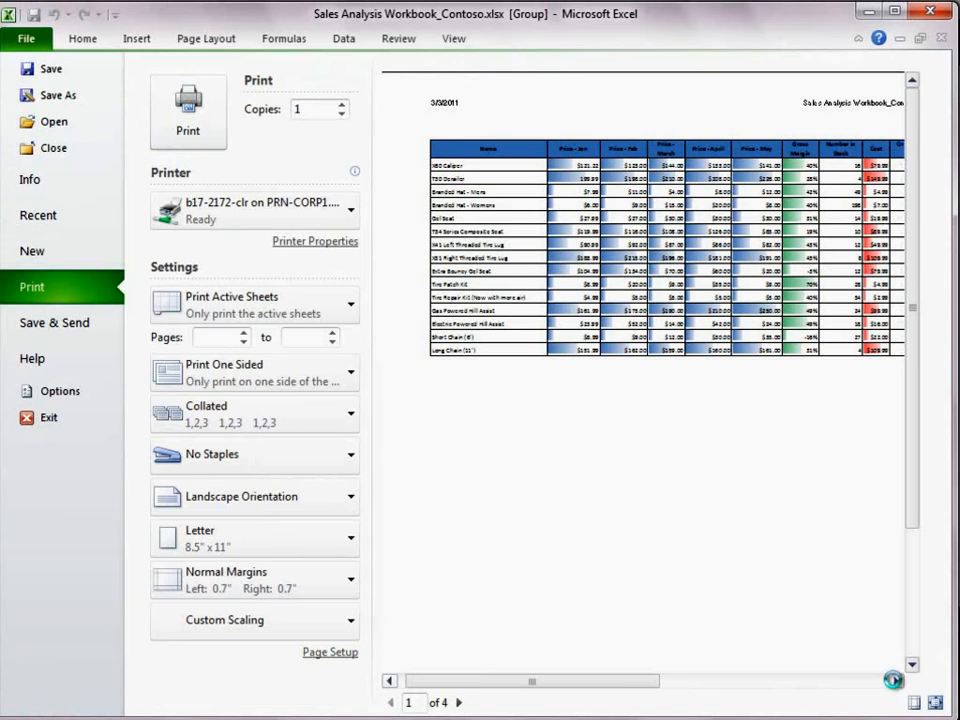
click(892, 680)
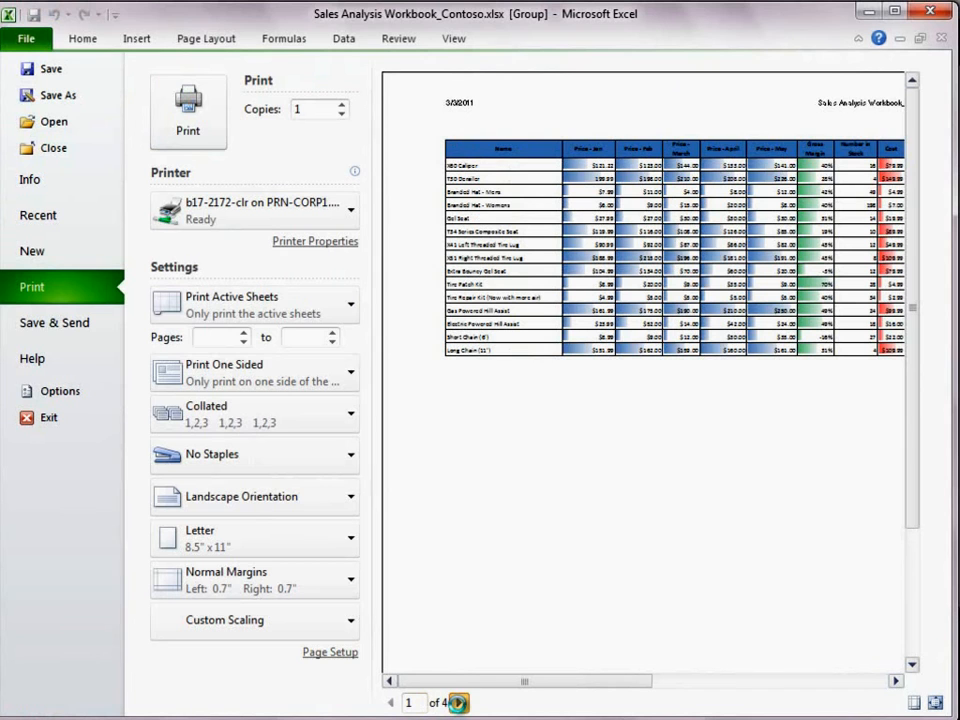
Page through the four preview pages to check the header and footer.
click(458, 702)
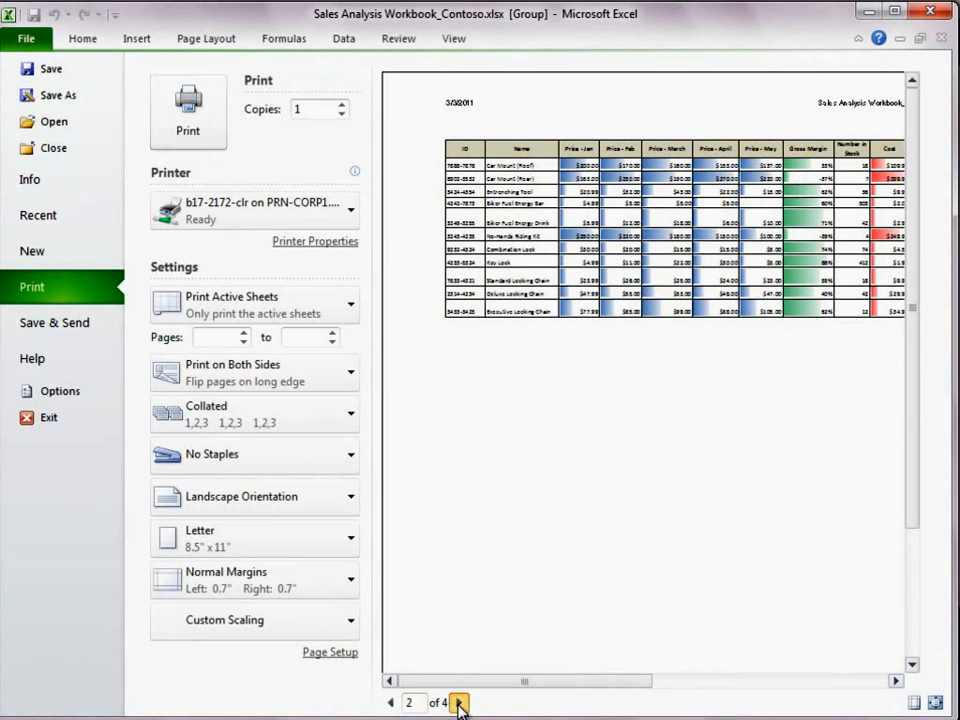
click(460, 702)
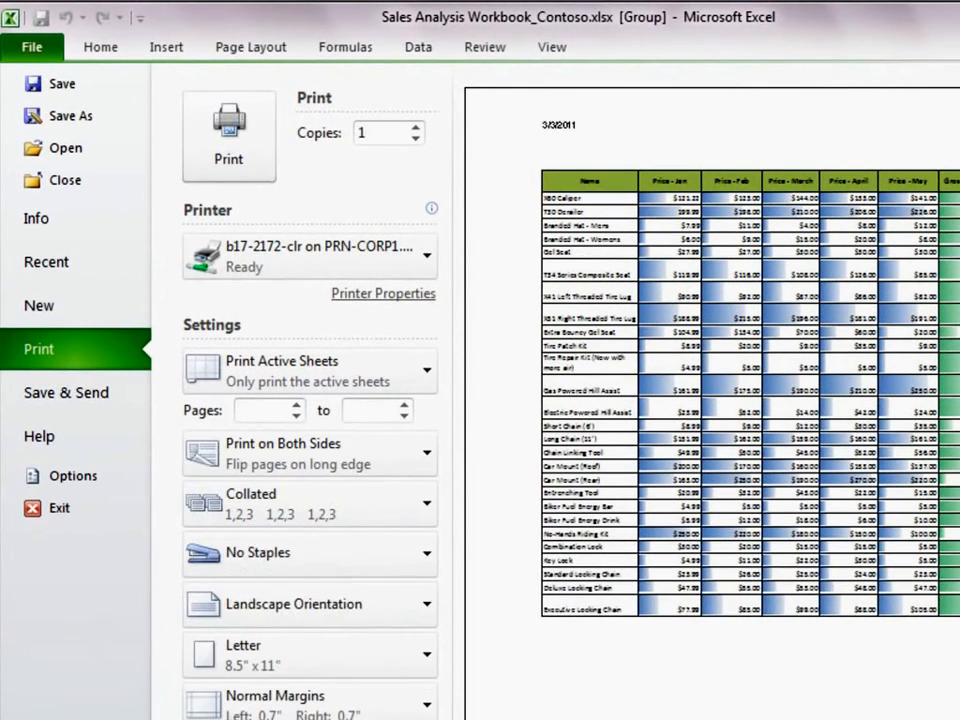
click(310, 452)
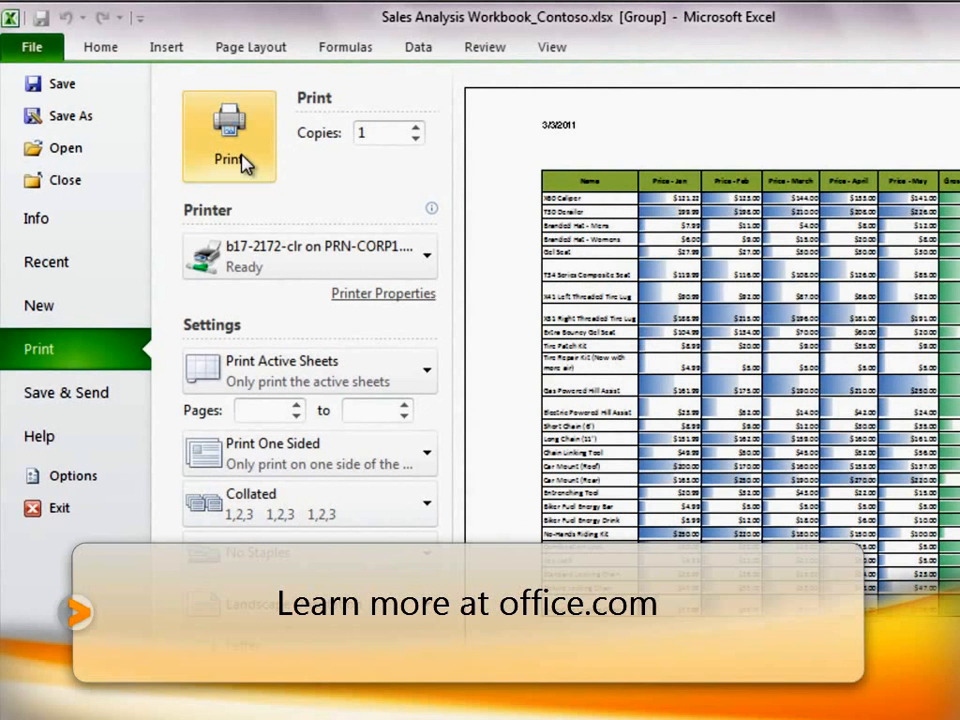